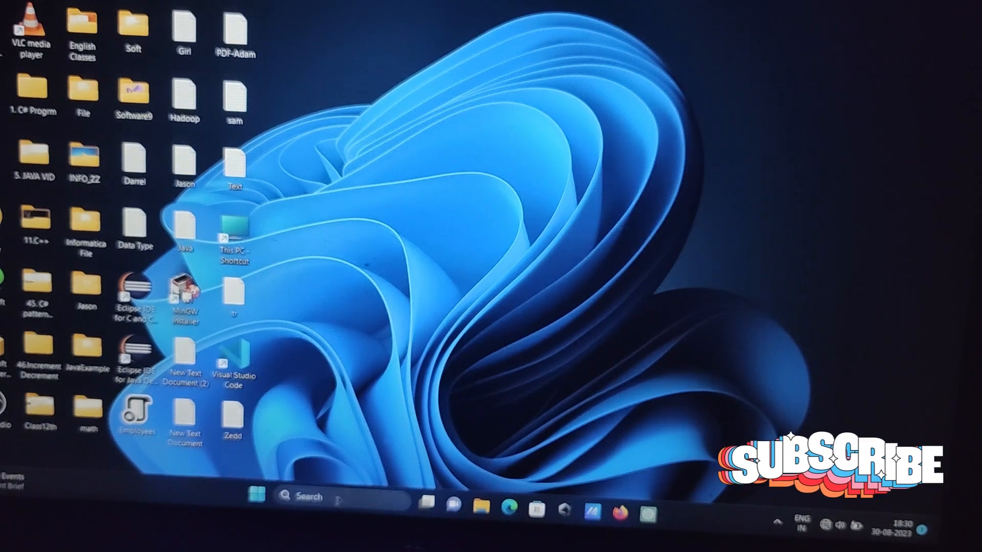
Step: Search for cmd and launch Command Prompt
text(cm)
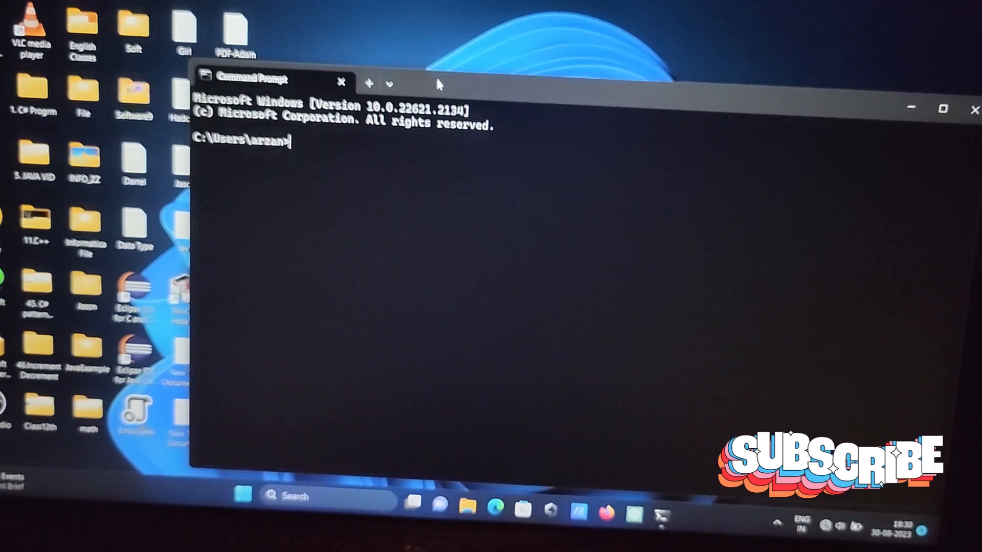
Step: Run 'shutdown /s' to trigger the under-a-minute shutdown warning
text(s)
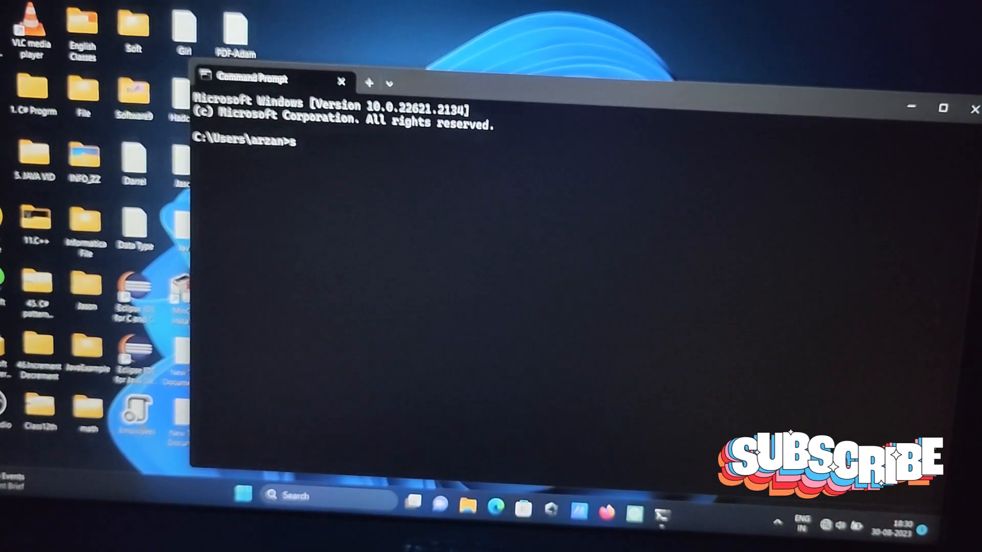
text(shutdow)
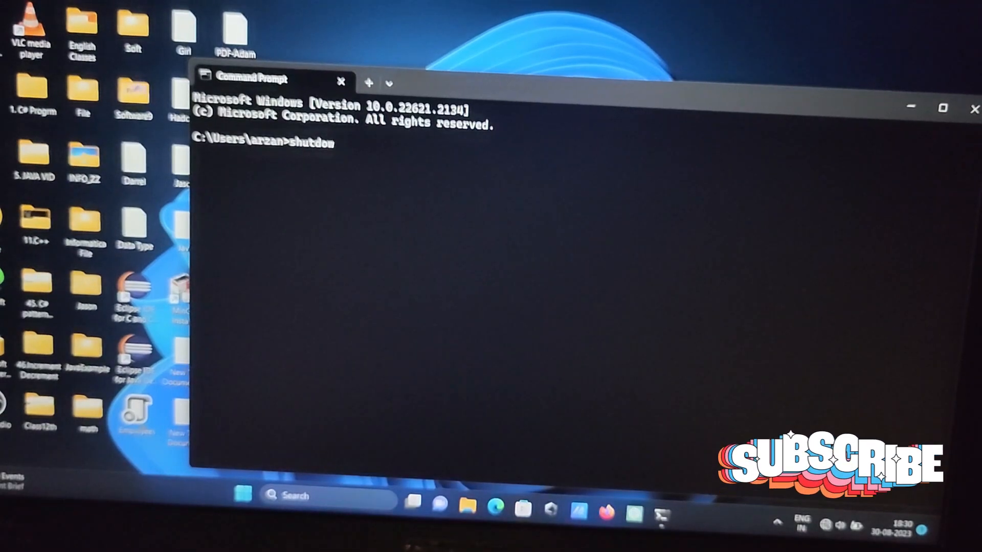
text(n /s)
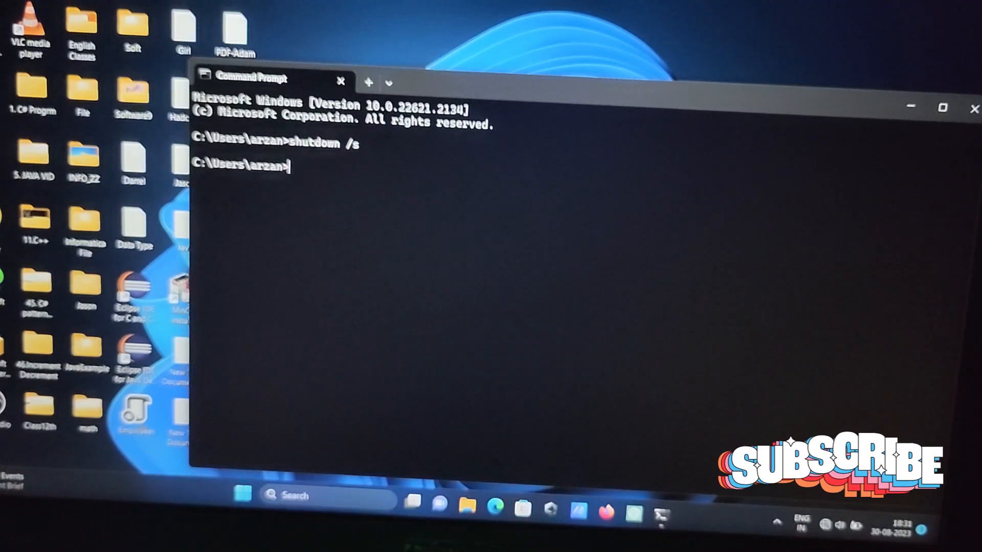
key(Return)
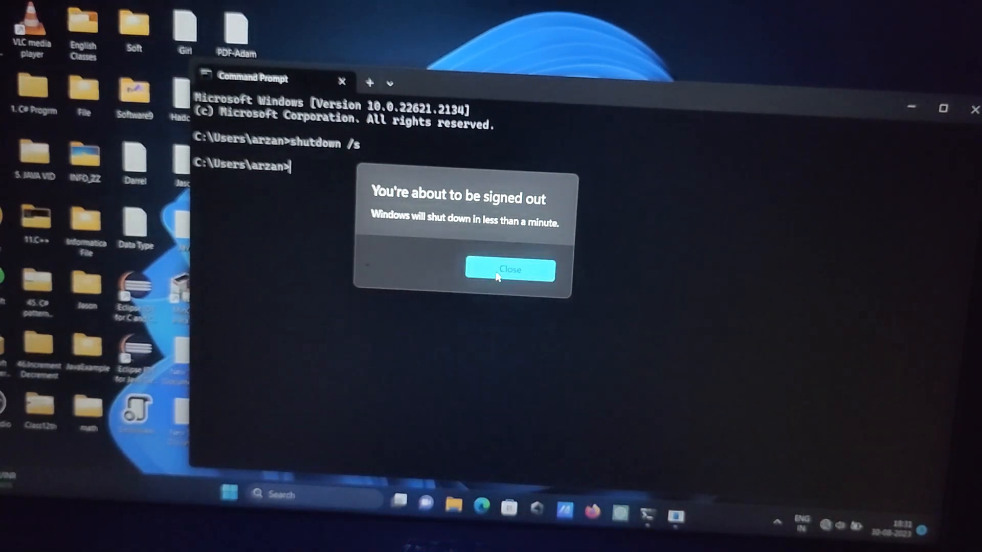
Step: Close the 'You're about to be signed out' warning dialog
click(509, 270)
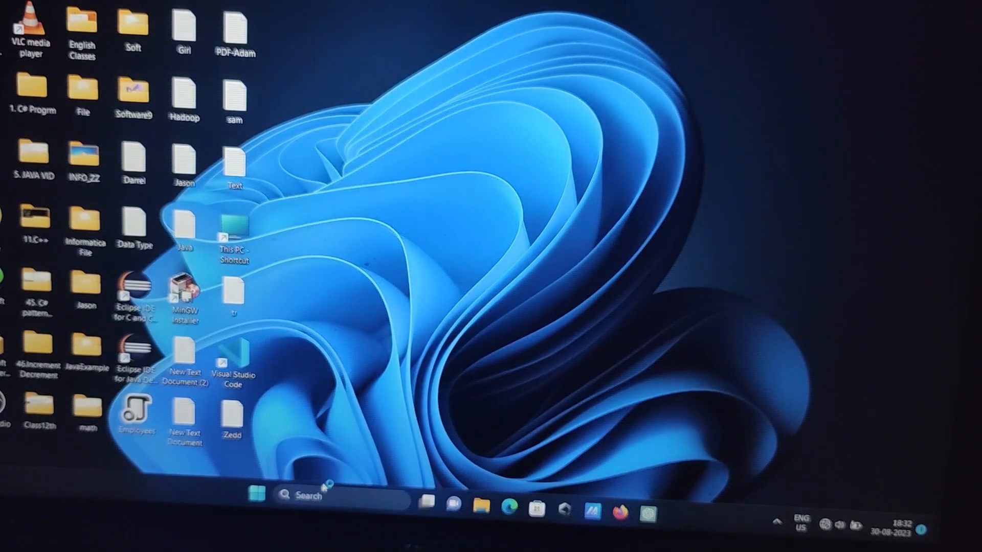
Step: Search the taskbar for cmd to launch a new Command Prompt
click(255, 491)
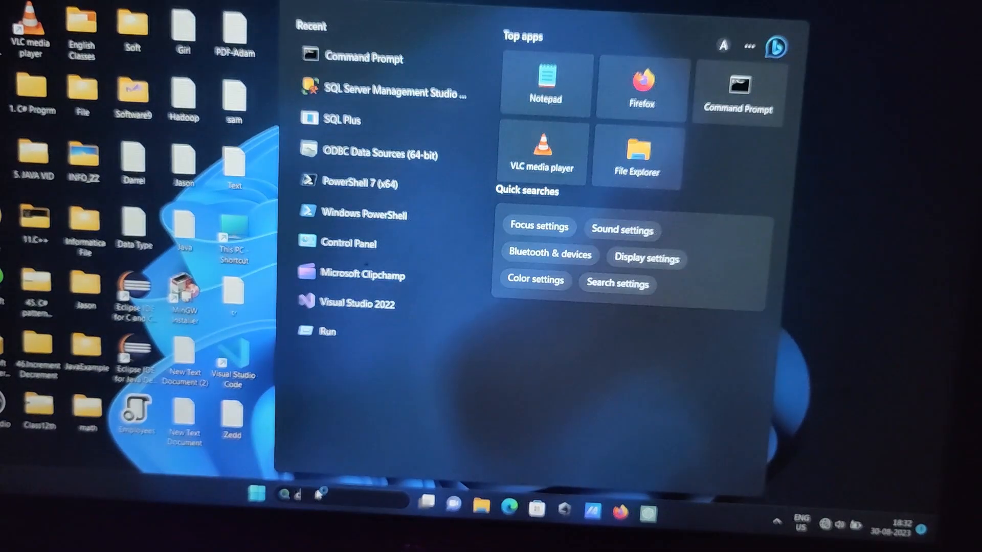
text(cmd)
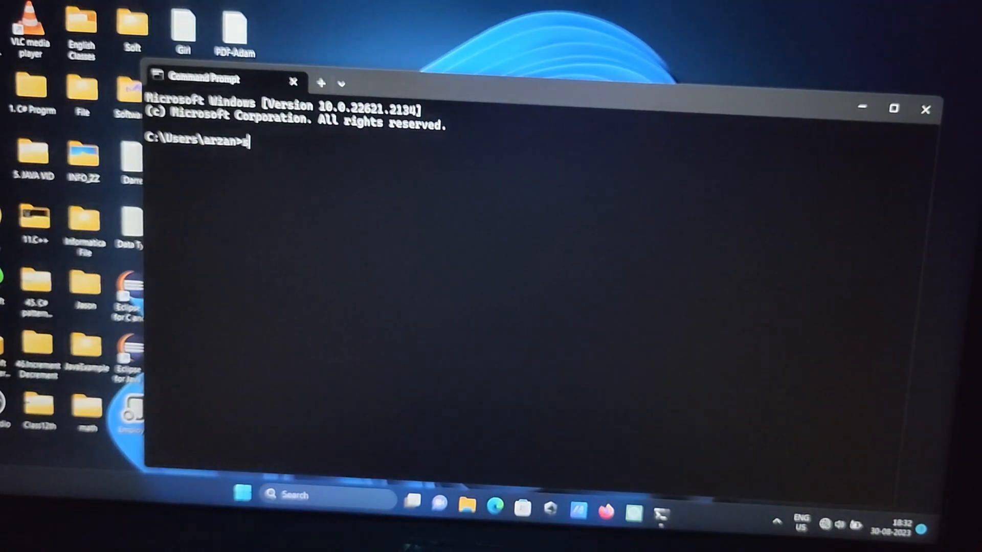
Step: Run 'shutdown /r' and close the resulting sign-out warning
text(shutd)
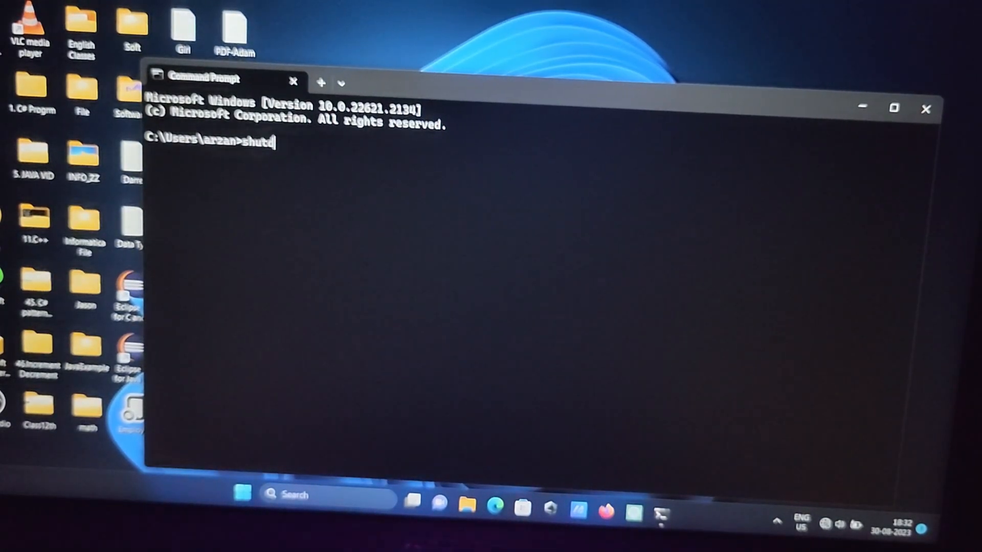
text(own)
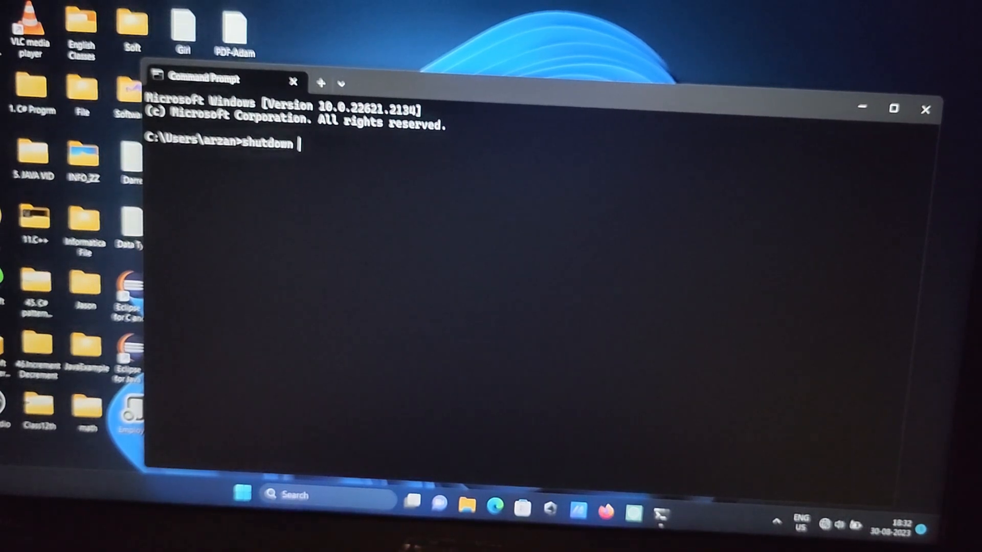
text(/)
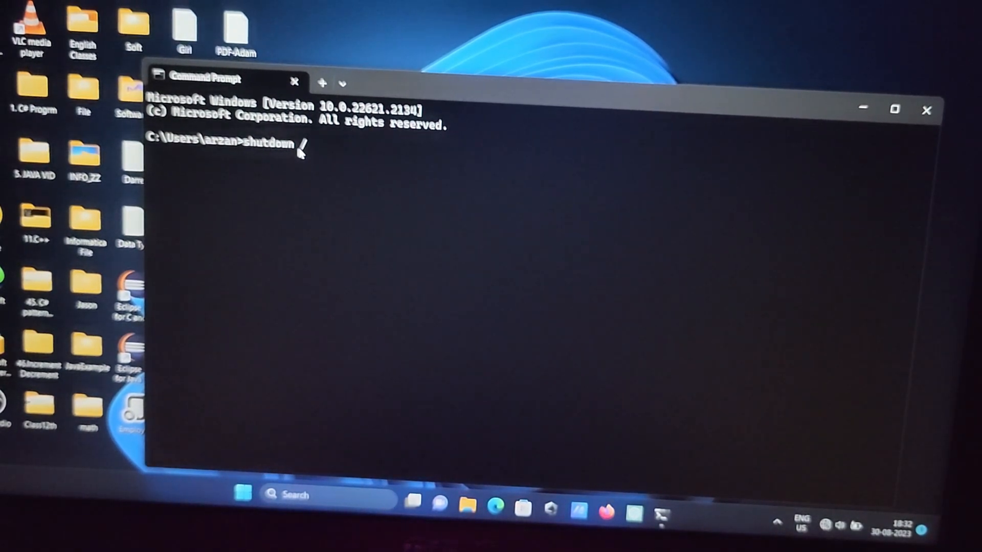
text(/)
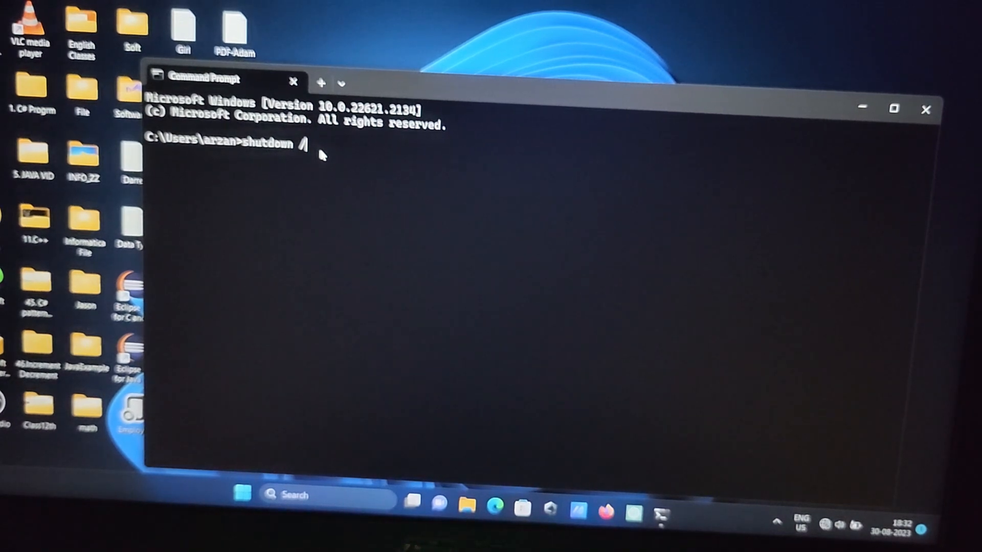
text(r)
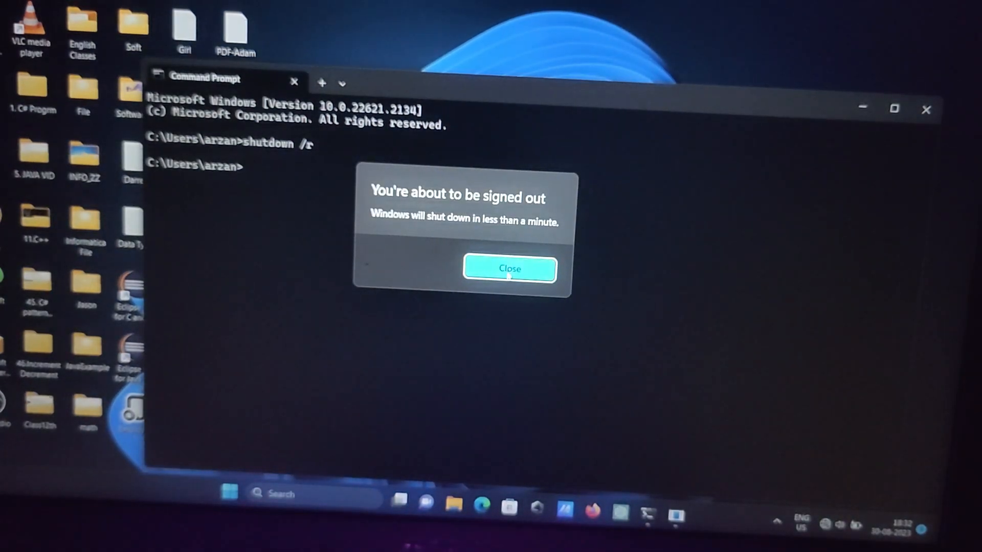
click(510, 269)
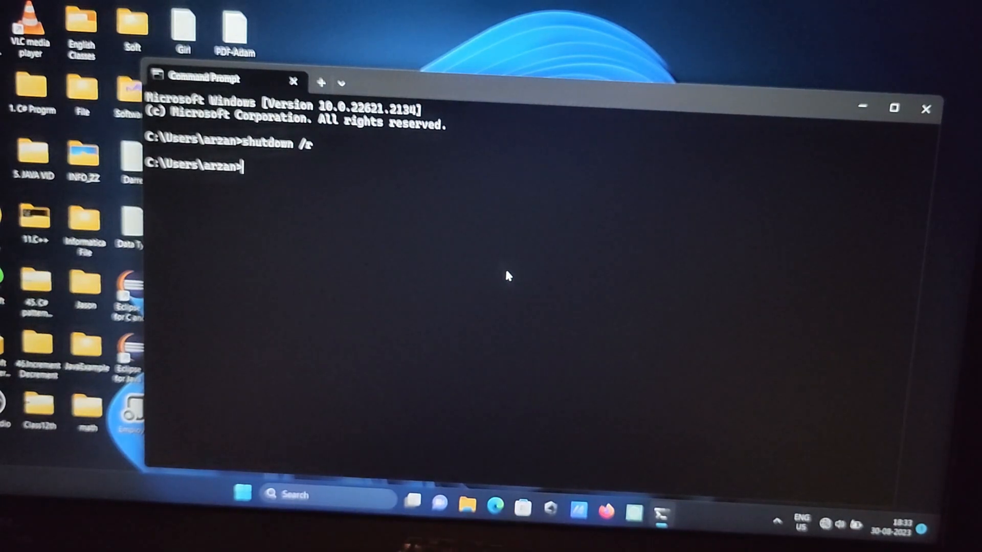